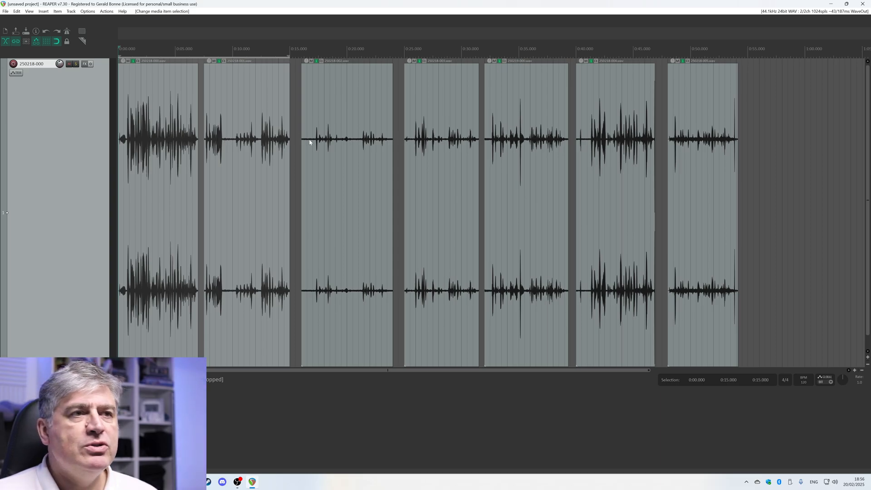
pyautogui.moveTo(481, 228)
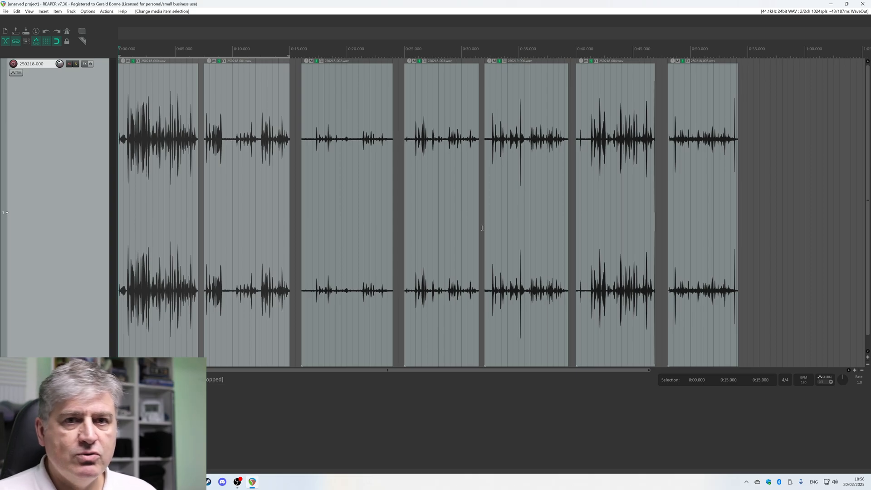
pyautogui.moveTo(396, 308)
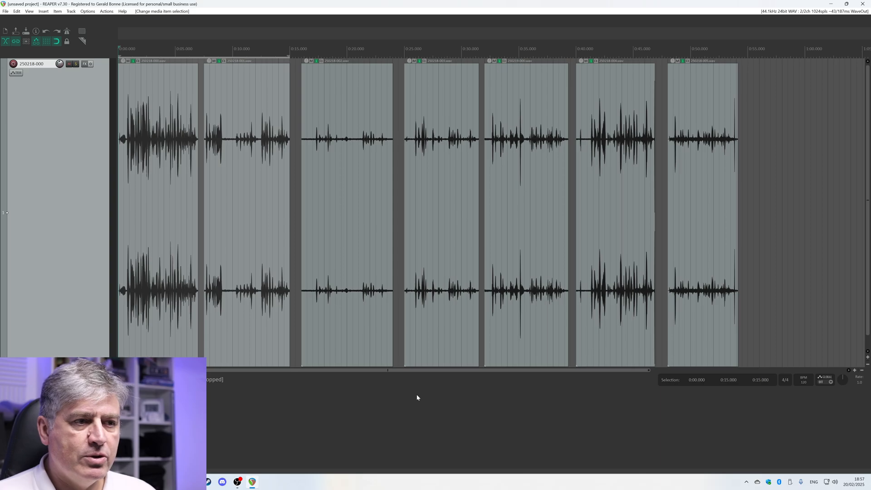
pyautogui.moveTo(242, 302)
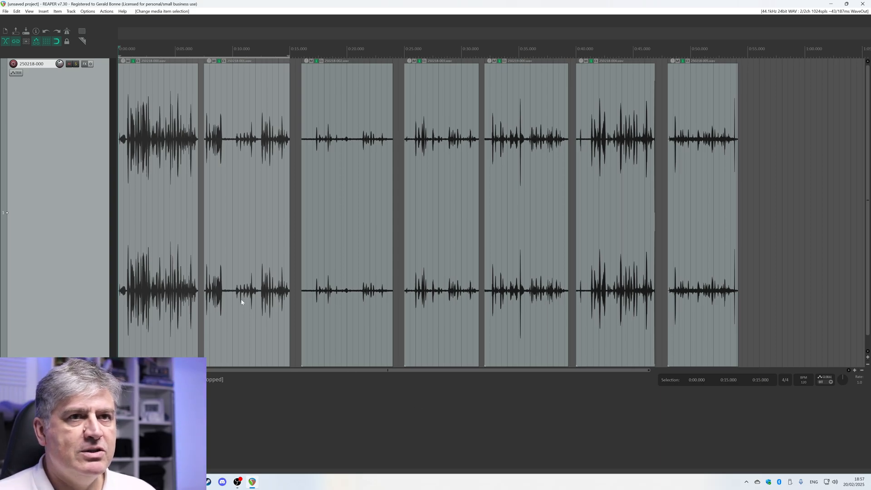
pyautogui.moveTo(147, 161)
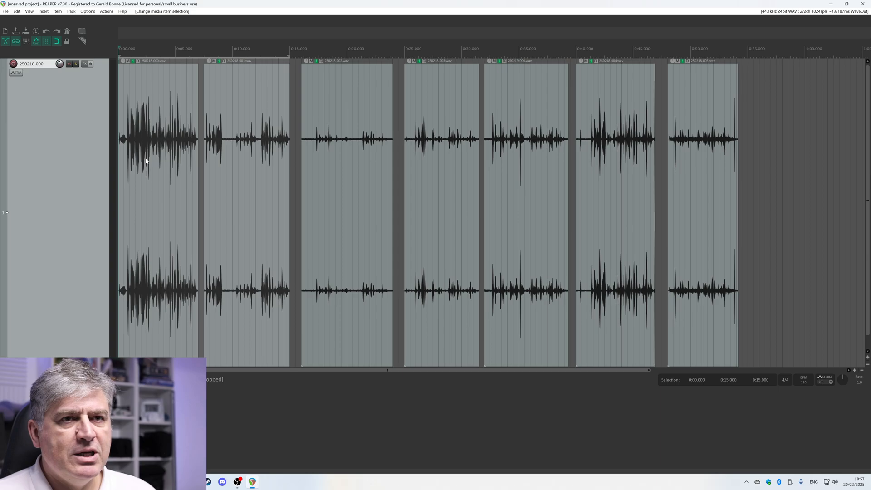
pyautogui.moveTo(186, 177)
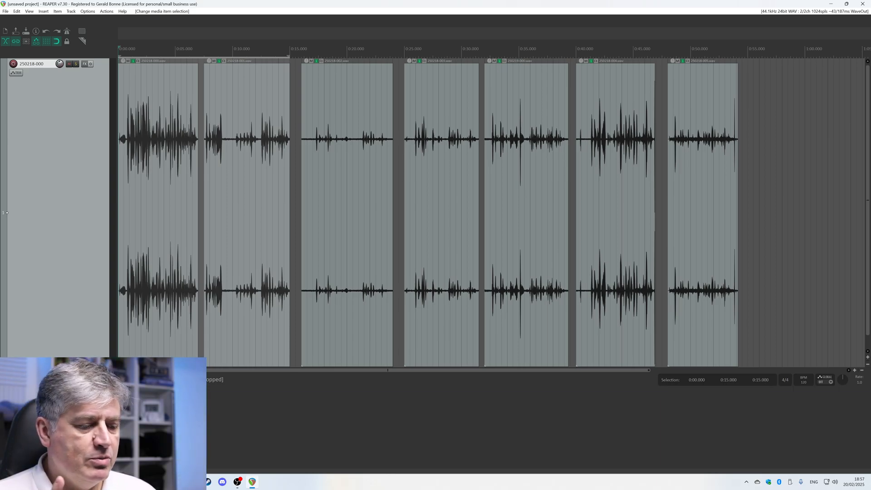
# Step: Play back the second radio transmission clip to hear its loudness
pyautogui.press('Space')
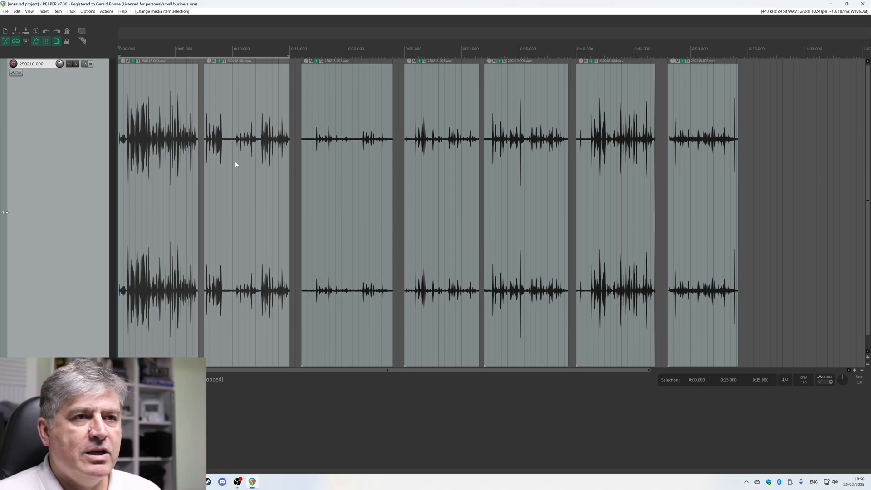
pyautogui.moveTo(336, 209)
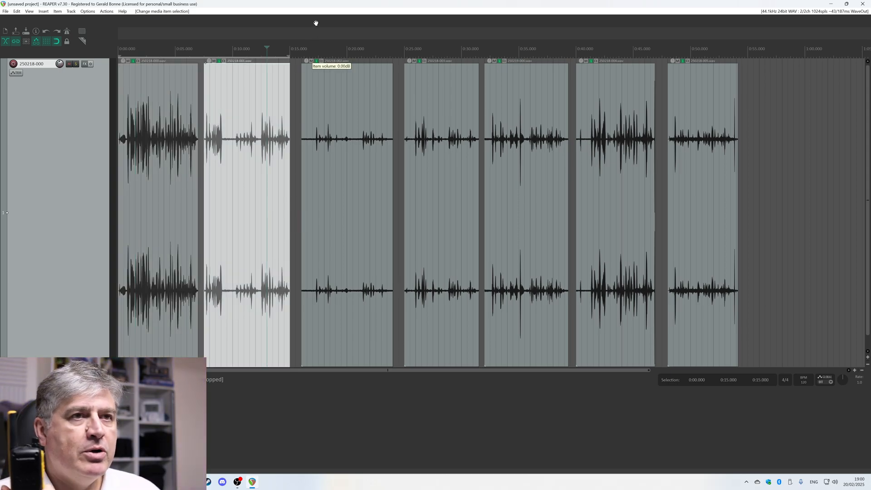
pyautogui.moveTo(328, 17)
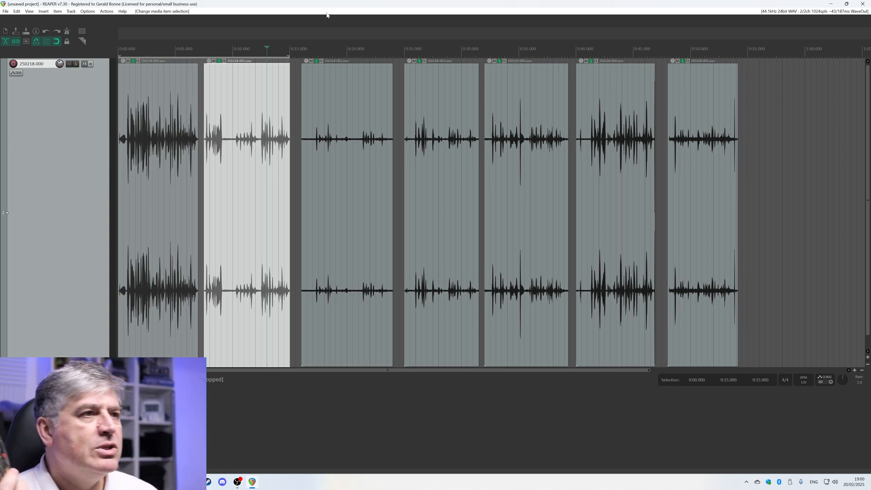
pyautogui.moveTo(534, 104)
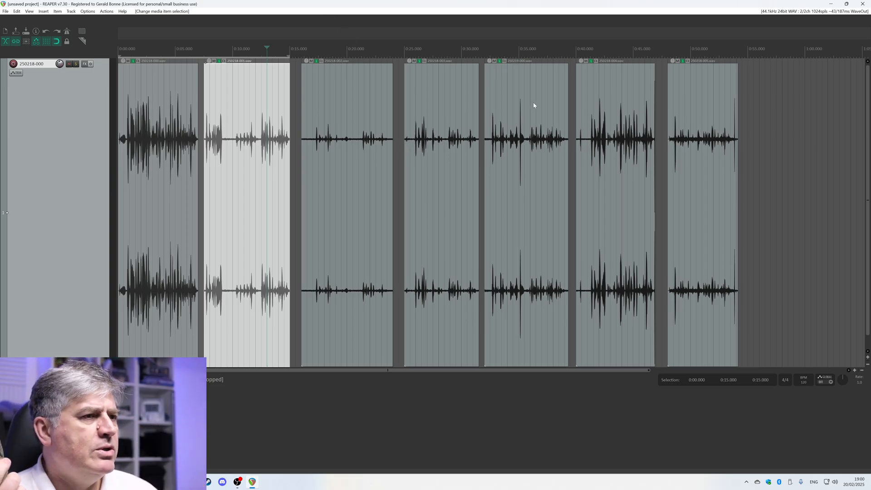
pyautogui.click(534, 105)
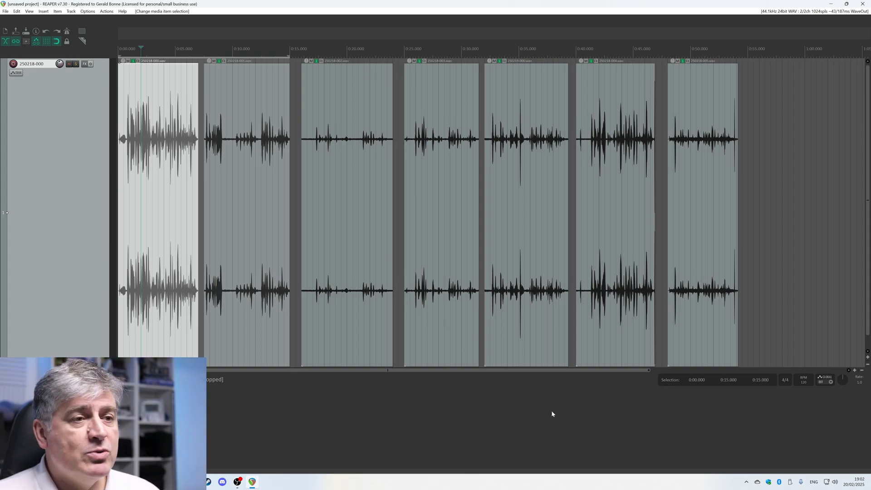
pyautogui.moveTo(437, 439)
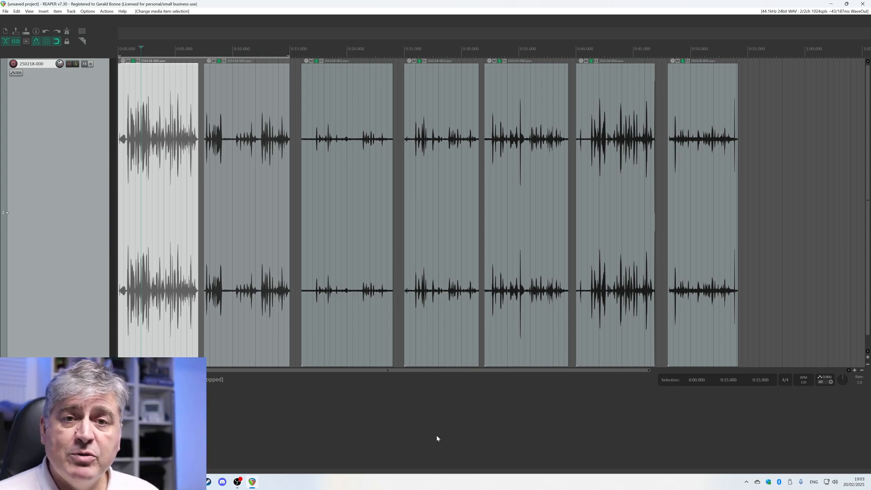